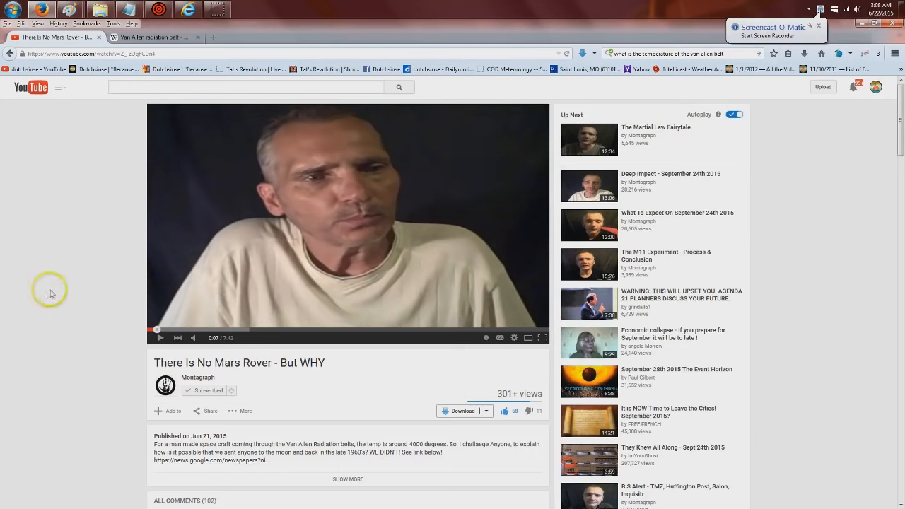
{"action": "mouse_move", "coordinate": [338, 375]}
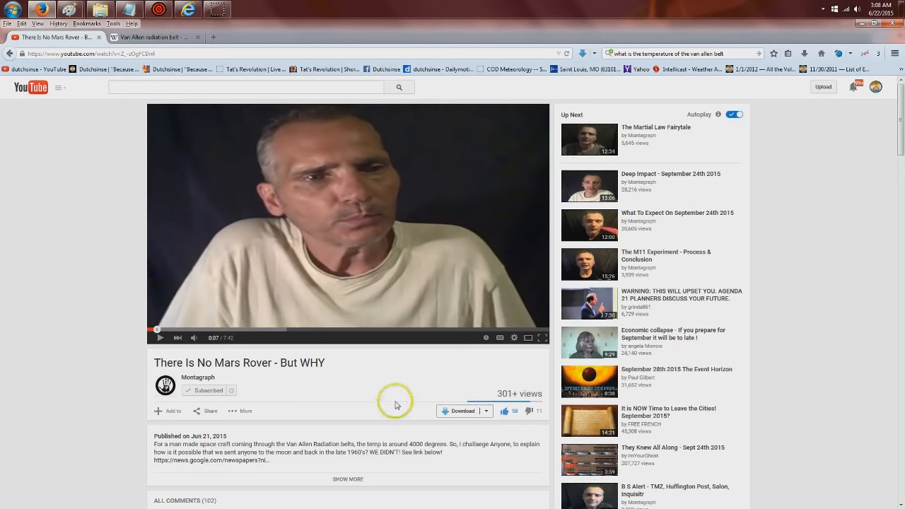
{"action": "mouse_move", "coordinate": [89, 403]}
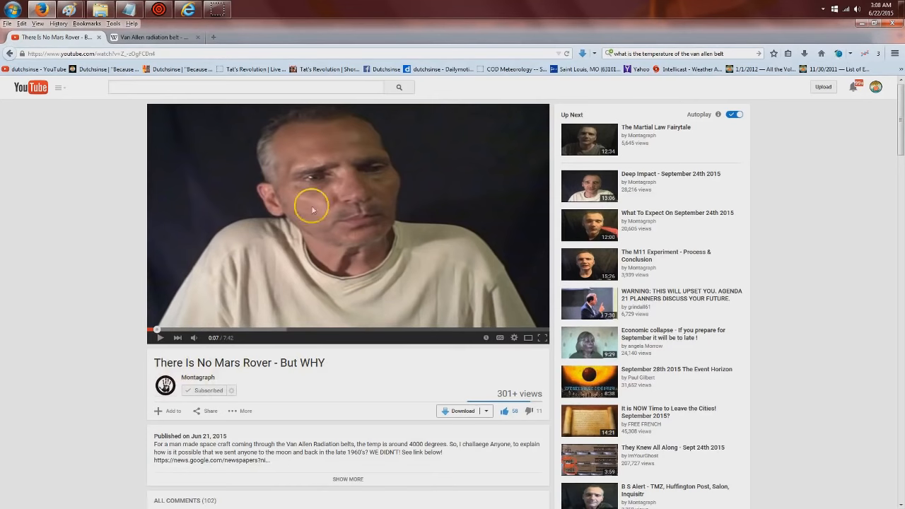
{"action": "mouse_move", "coordinate": [280, 283]}
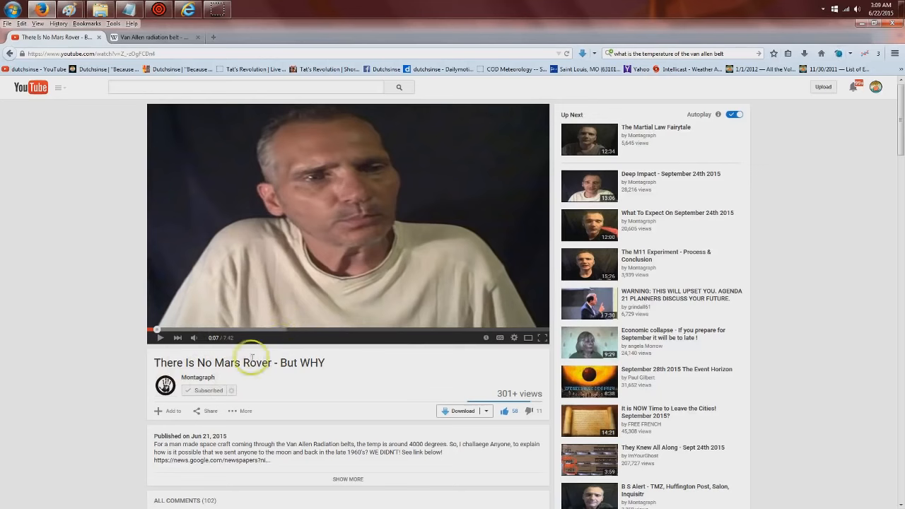
Select the full title 'There Is No Mars Rover - But WHY' by double- then triple-clicking it
{"action": "double_click", "coordinate": [313, 363]}
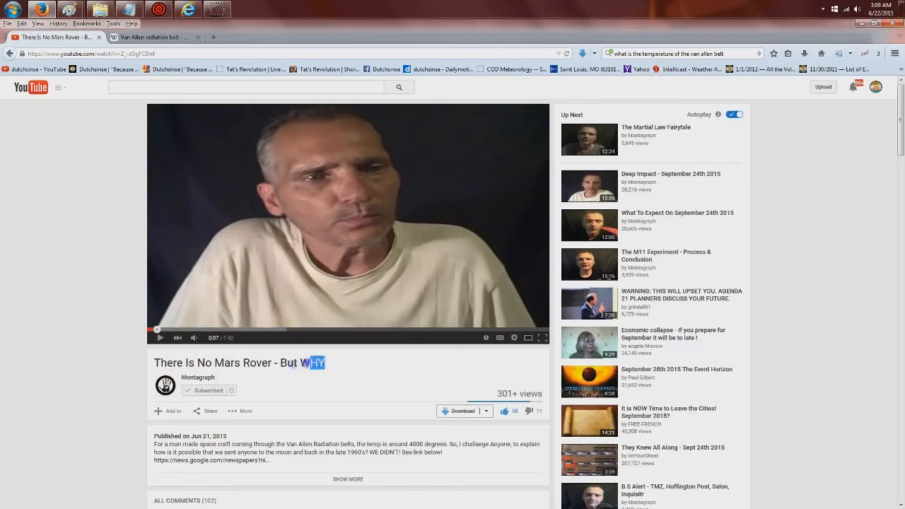
{"action": "triple_click", "coordinate": [239, 363]}
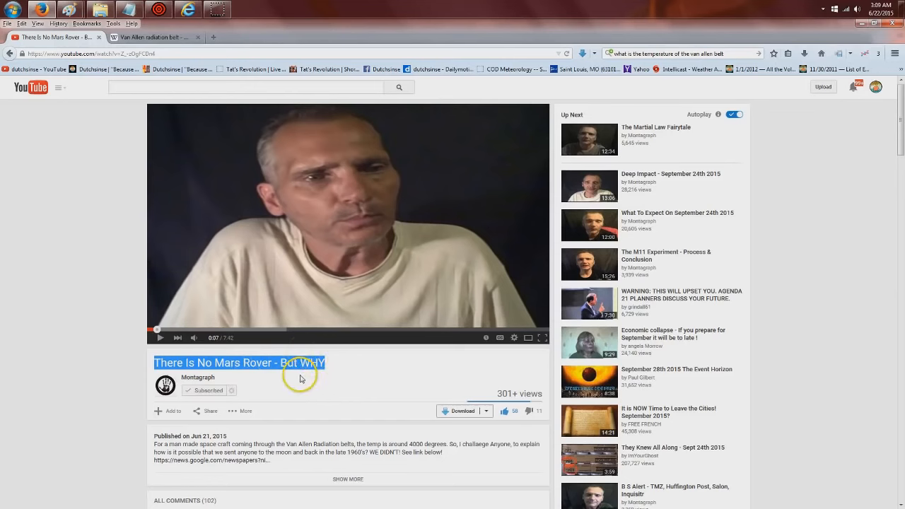
{"action": "mouse_move", "coordinate": [179, 50]}
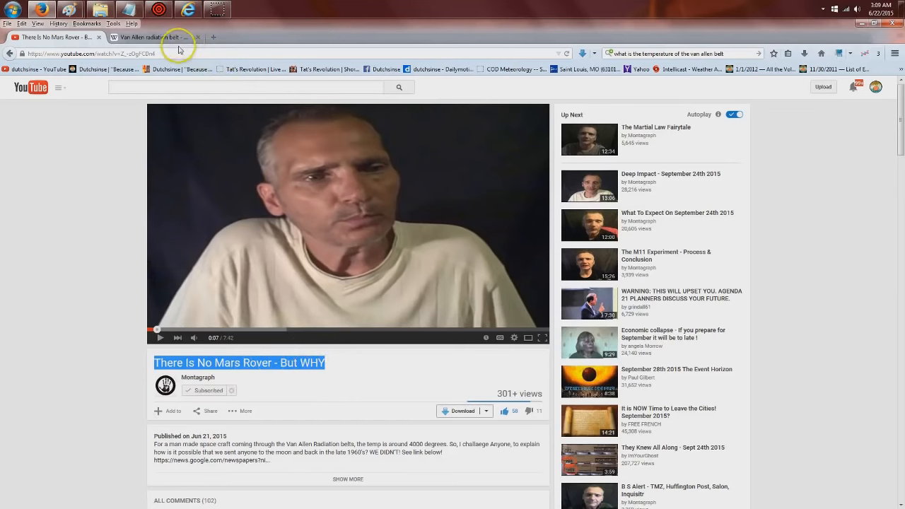
Open the Van Allen radiation belt tab and scroll to the Causes and Proposed removal sections
{"action": "left_click", "coordinate": [152, 36]}
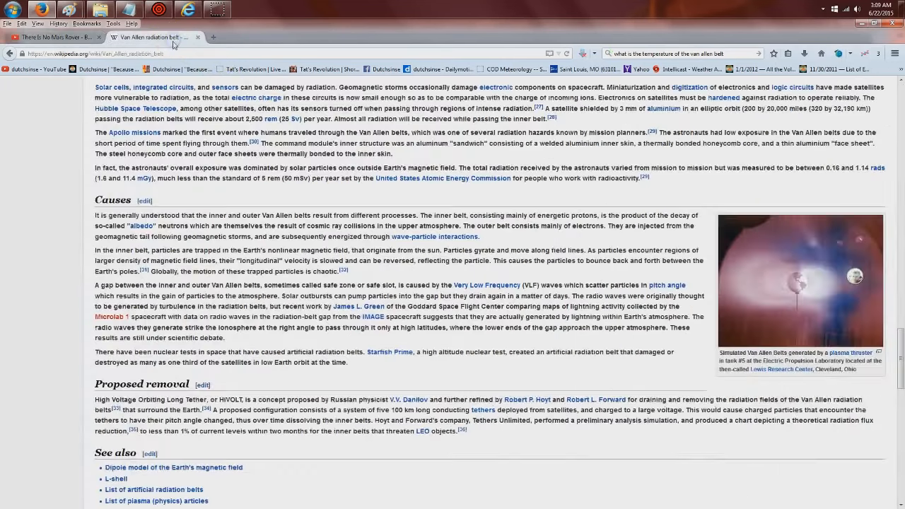
{"action": "scroll", "scroll_direction": "down", "scroll_amount": 3}
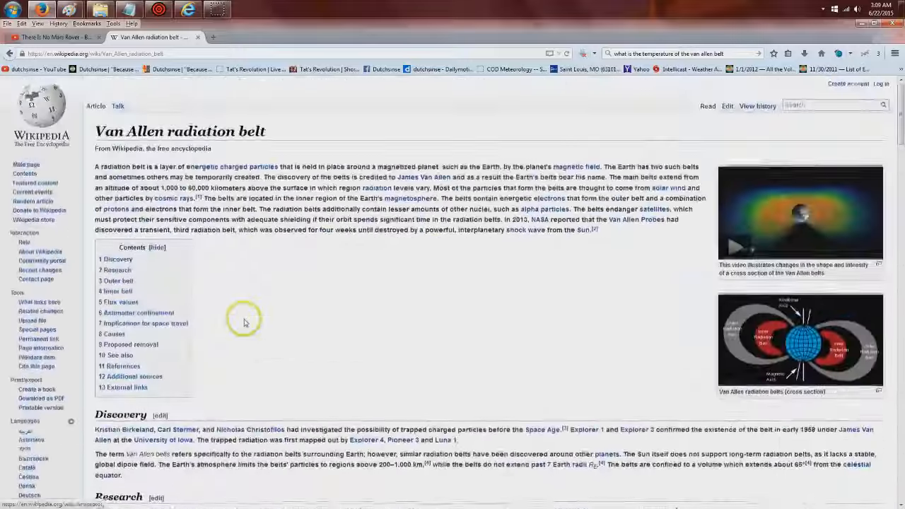
{"action": "scroll", "scroll_direction": "down", "scroll_amount": 3}
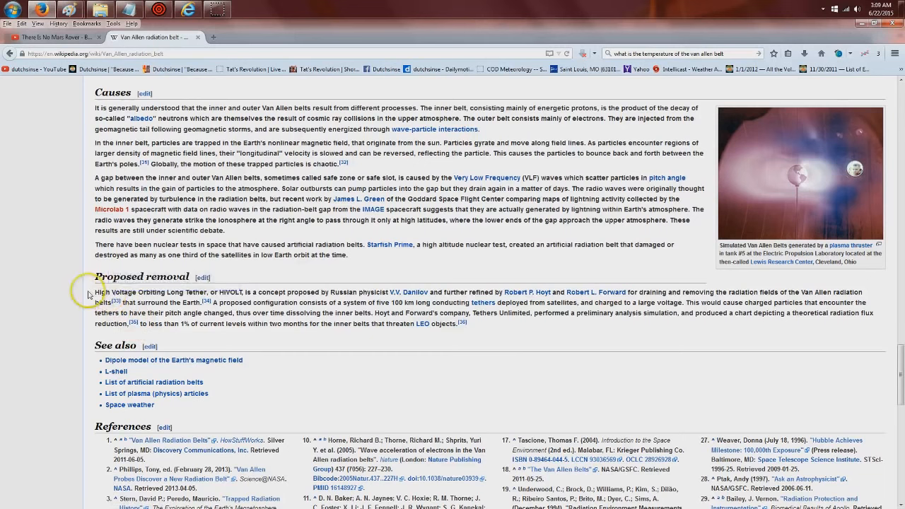
{"action": "mouse_move", "coordinate": [297, 331]}
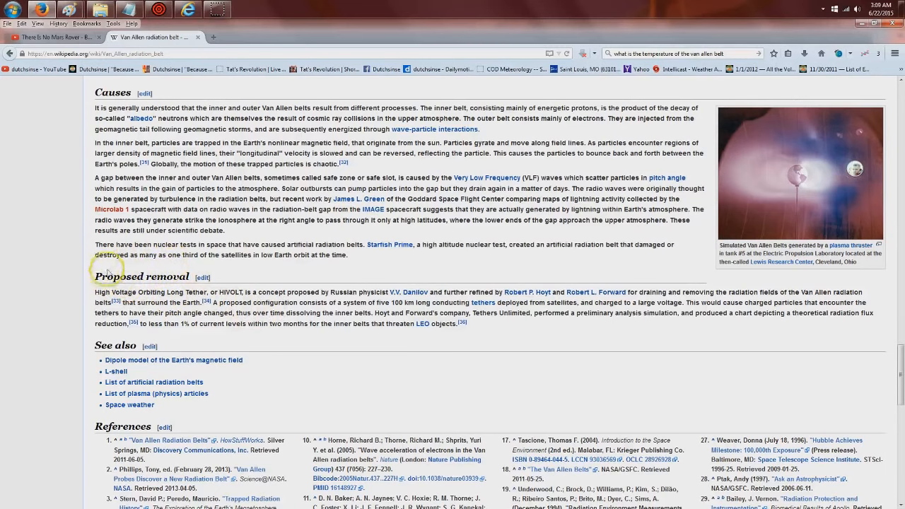
{"action": "mouse_move", "coordinate": [174, 277]}
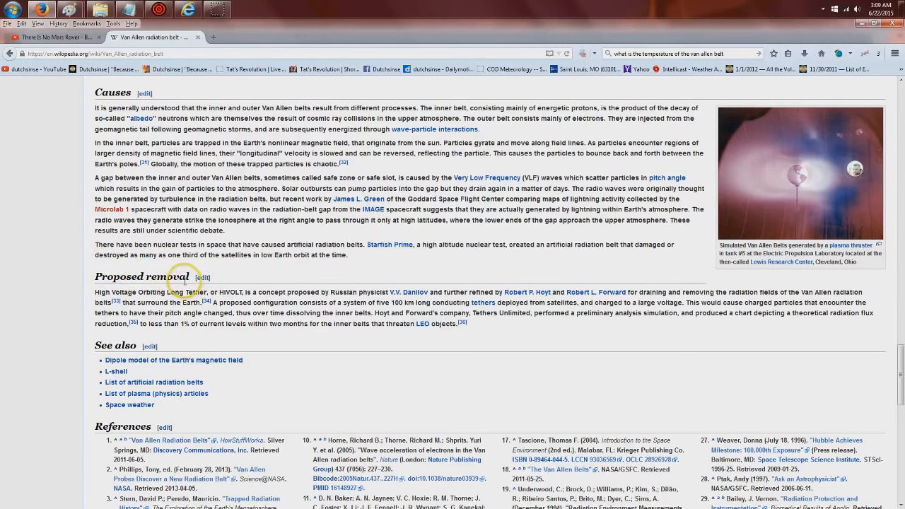
{"action": "scroll", "scroll_direction": "down", "scroll_amount": 3}
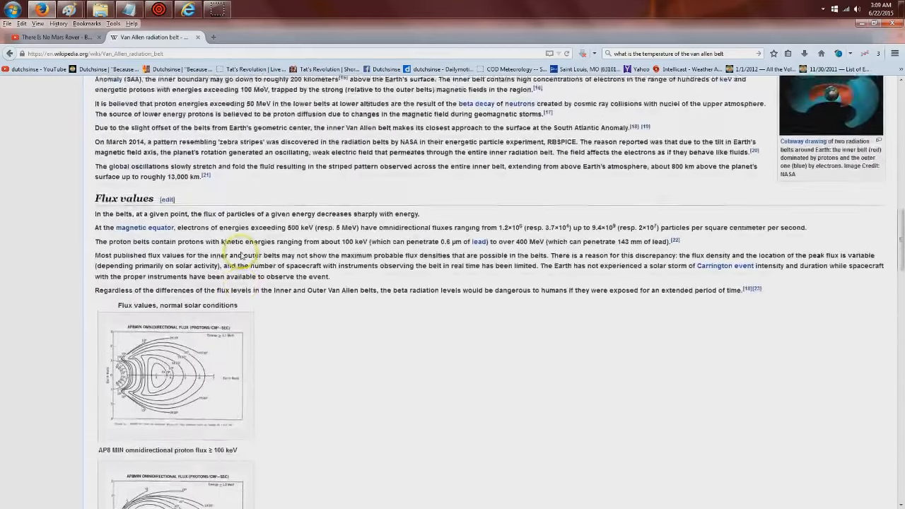
{"action": "scroll", "scroll_direction": "down", "scroll_amount": 3}
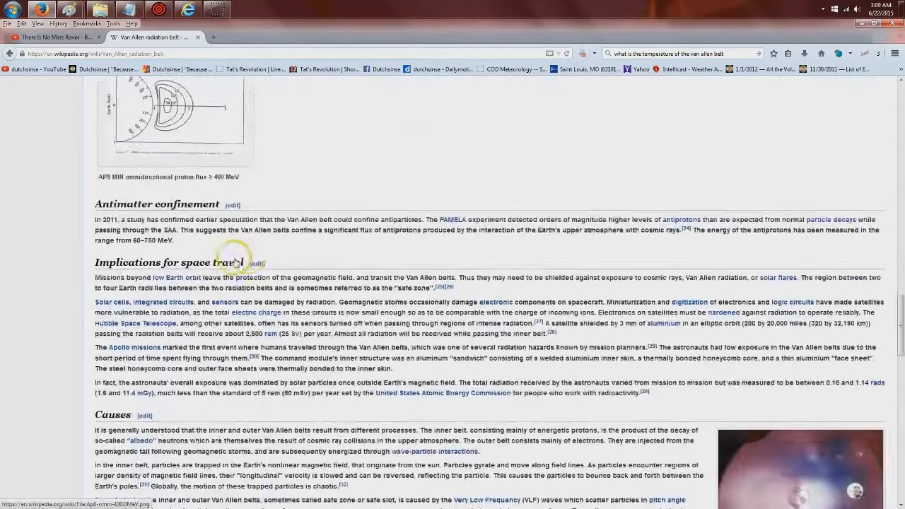
{"action": "scroll", "scroll_direction": "down", "scroll_amount": 3}
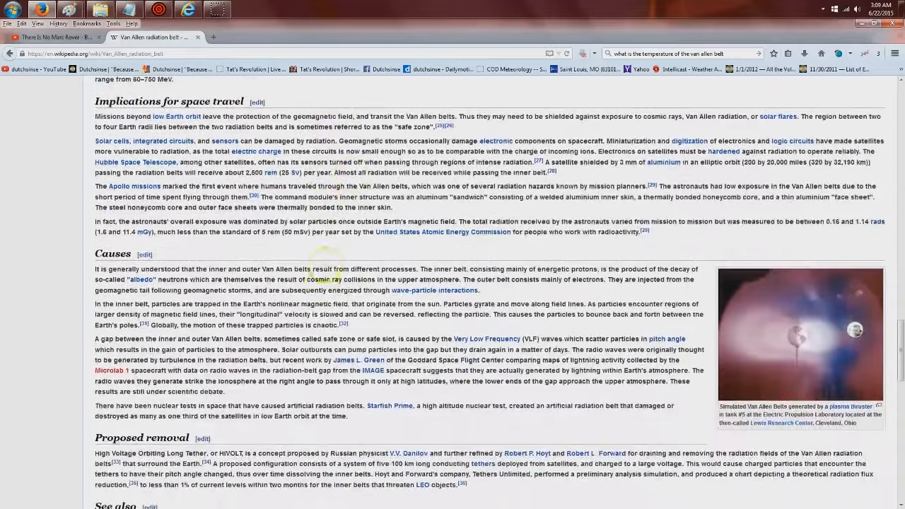
{"action": "mouse_move", "coordinate": [272, 230]}
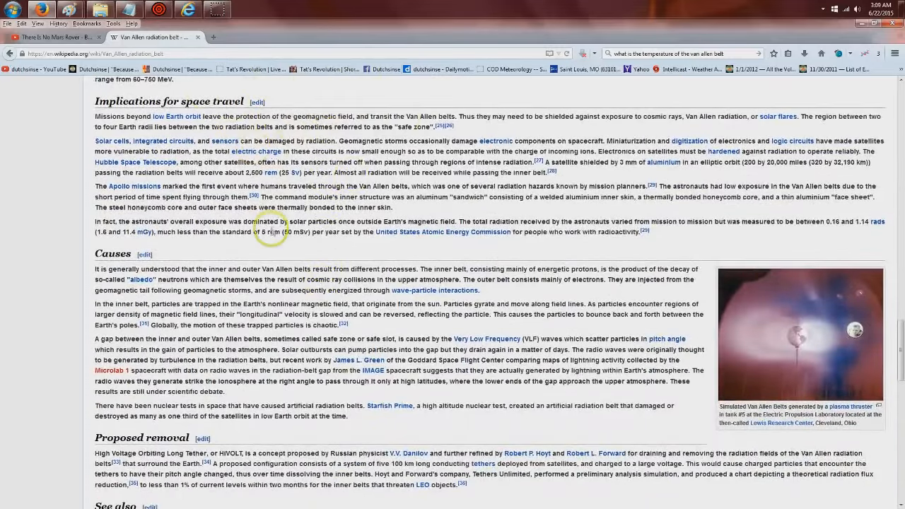
{"action": "scroll", "scroll_direction": "down", "scroll_amount": 3}
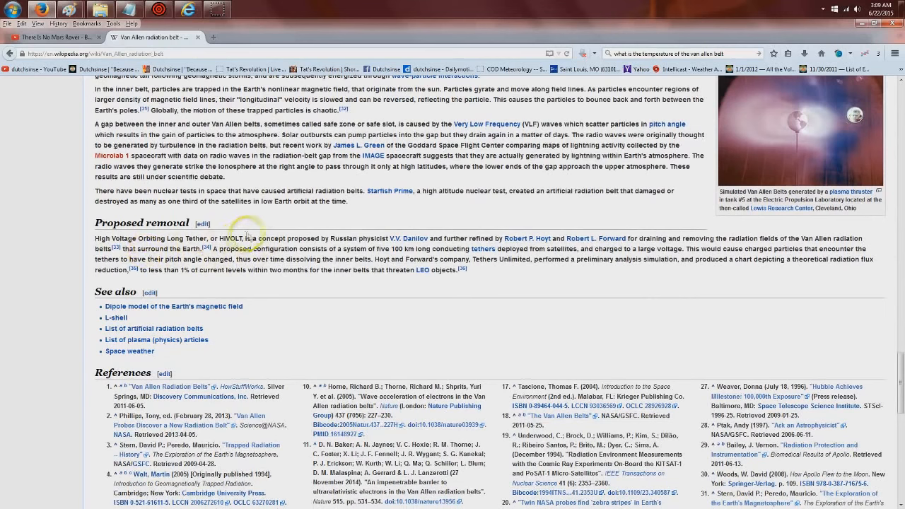
{"action": "mouse_move", "coordinate": [381, 212]}
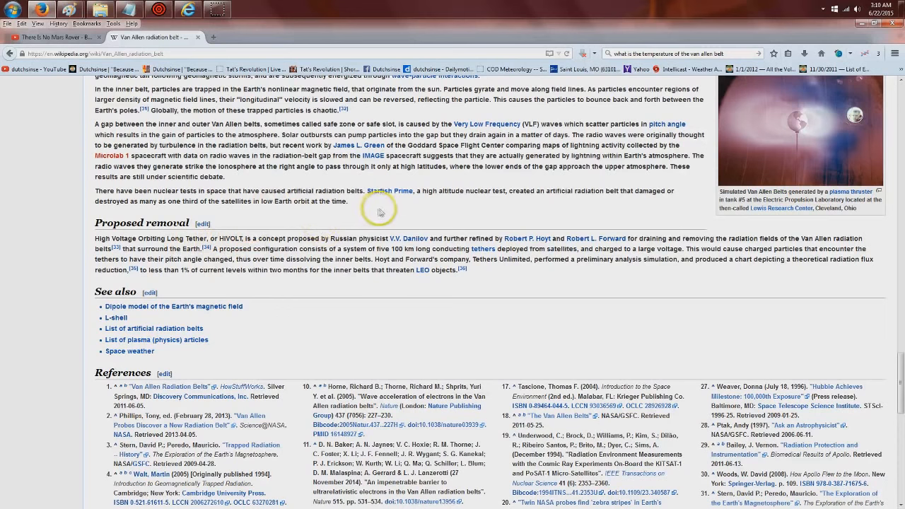
{"action": "mouse_move", "coordinate": [431, 223]}
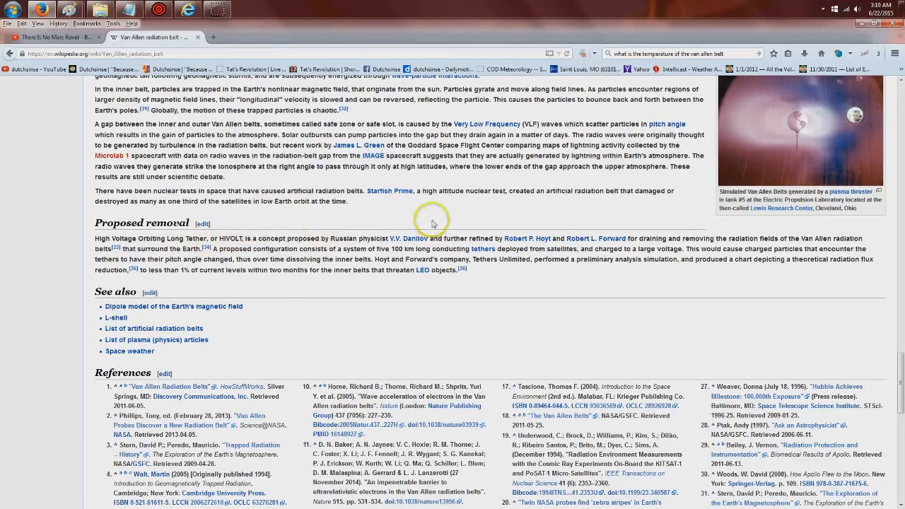
{"action": "mouse_move", "coordinate": [542, 243]}
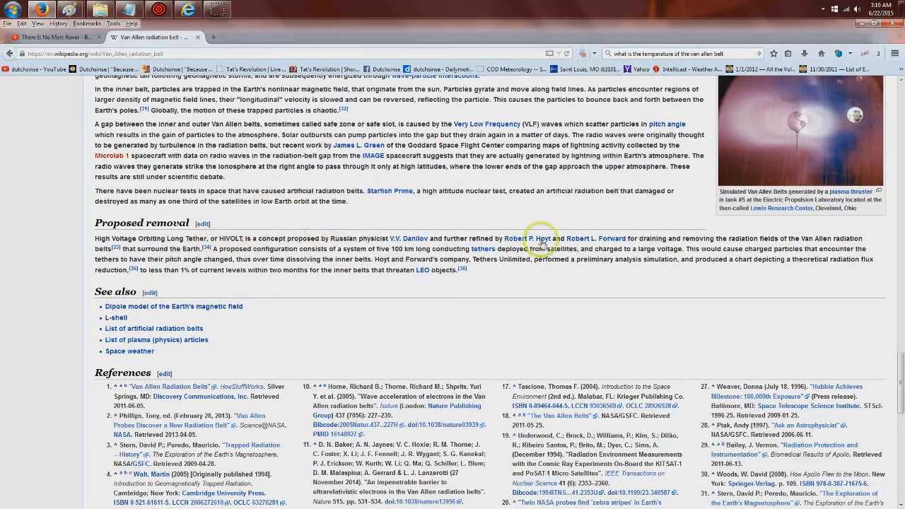
{"action": "mouse_move", "coordinate": [601, 223]}
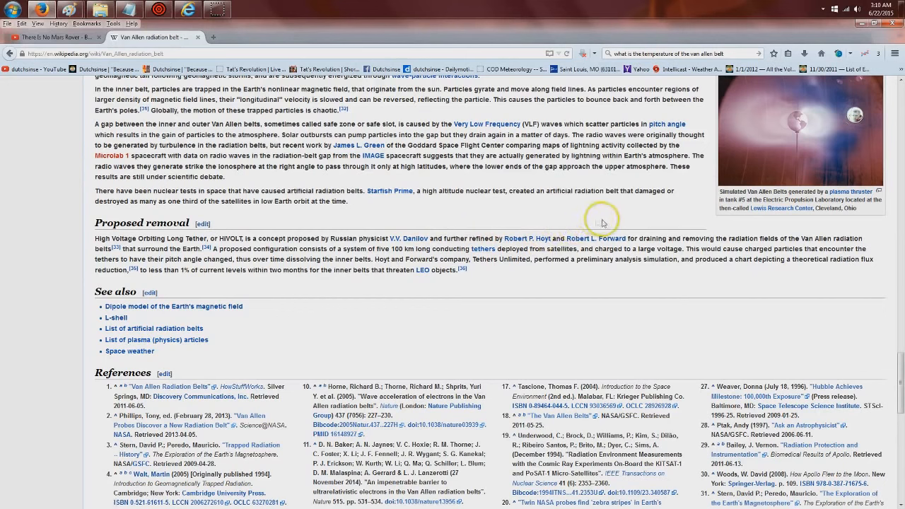
{"action": "mouse_move", "coordinate": [662, 224]}
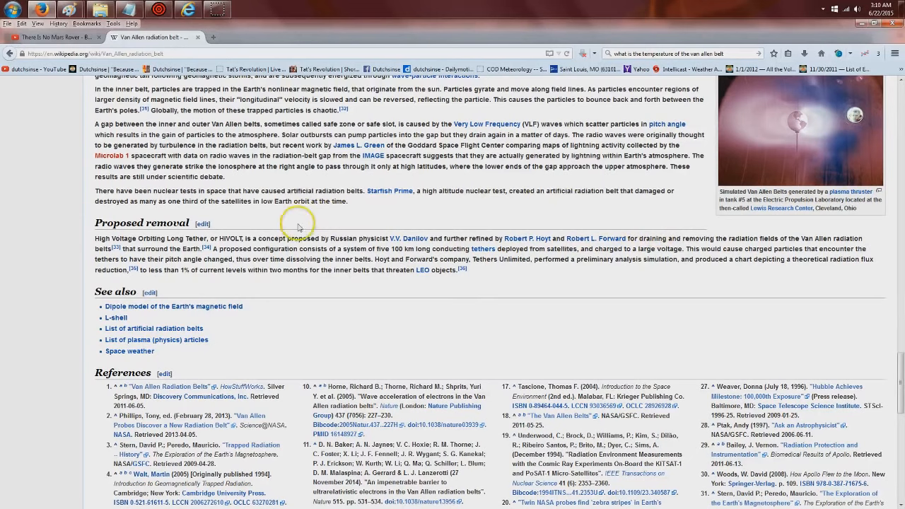
{"action": "mouse_move", "coordinate": [339, 236]}
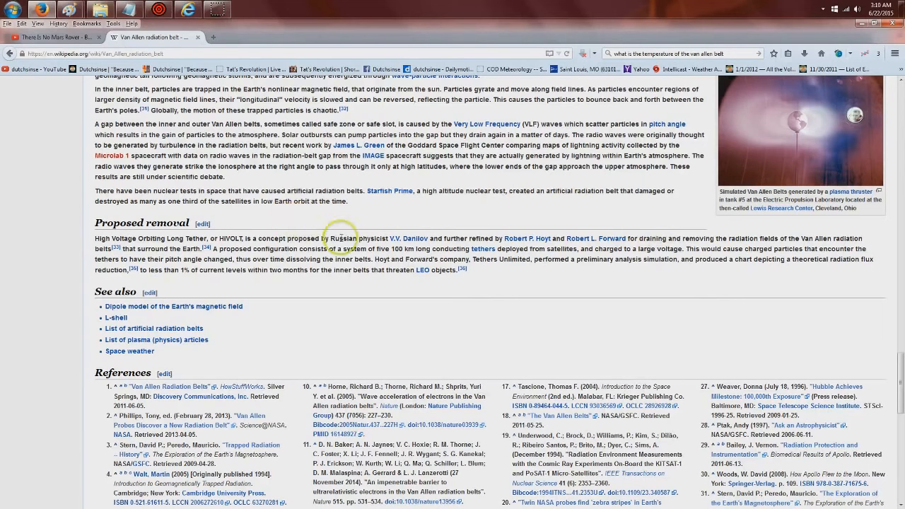
{"action": "mouse_move", "coordinate": [395, 256]}
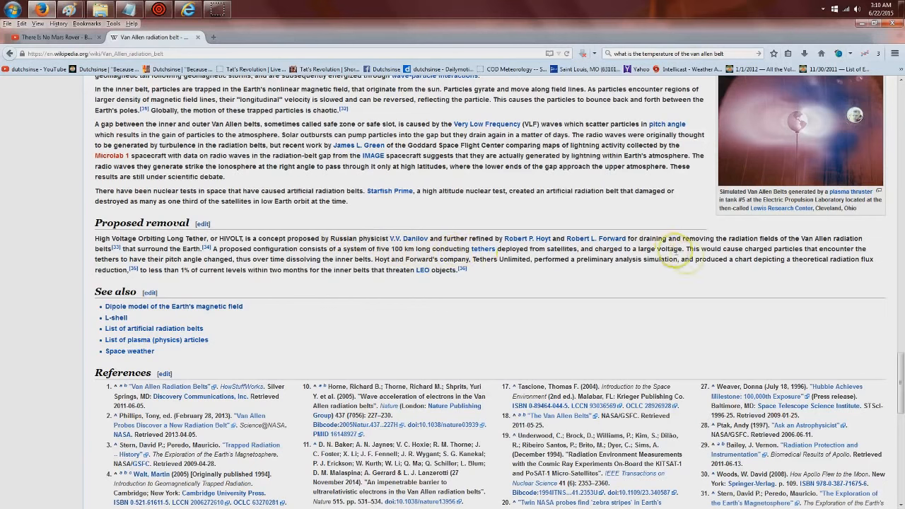
{"action": "mouse_move", "coordinate": [735, 246]}
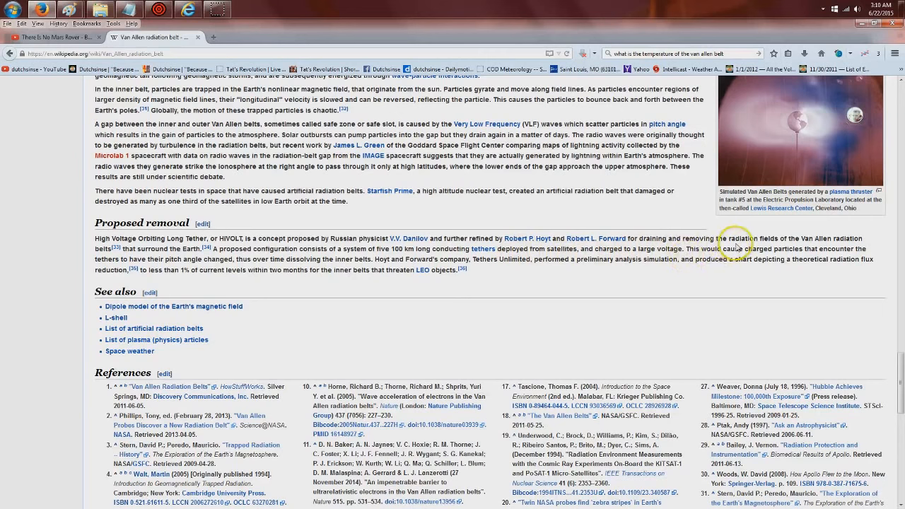
{"action": "mouse_move", "coordinate": [340, 191]}
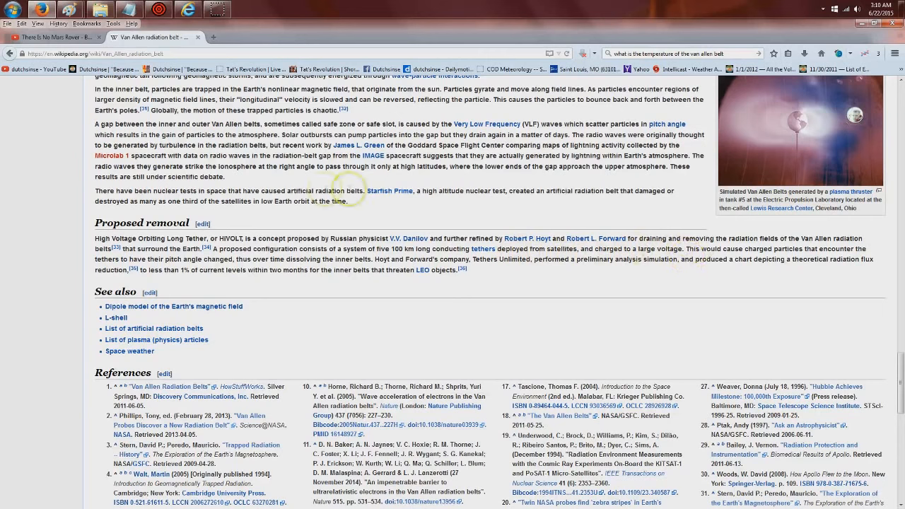
{"action": "mouse_move", "coordinate": [248, 216]}
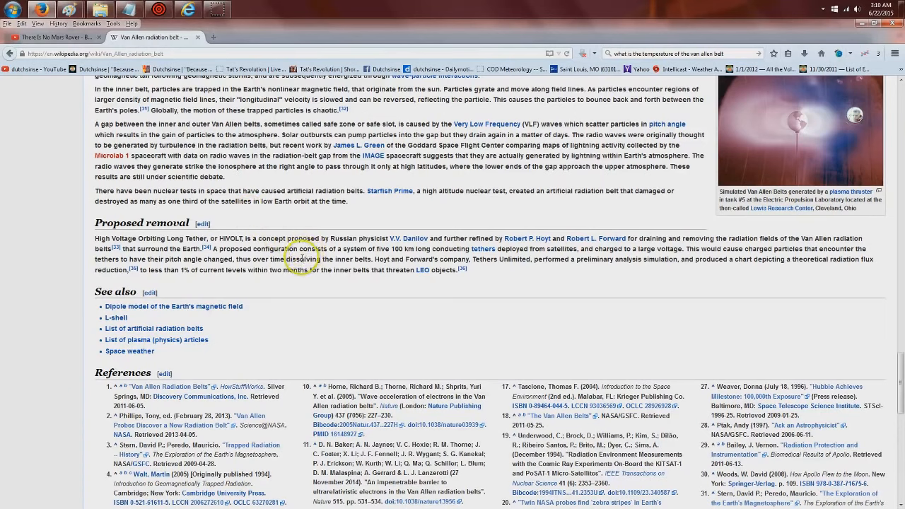
{"action": "mouse_move", "coordinate": [428, 260]}
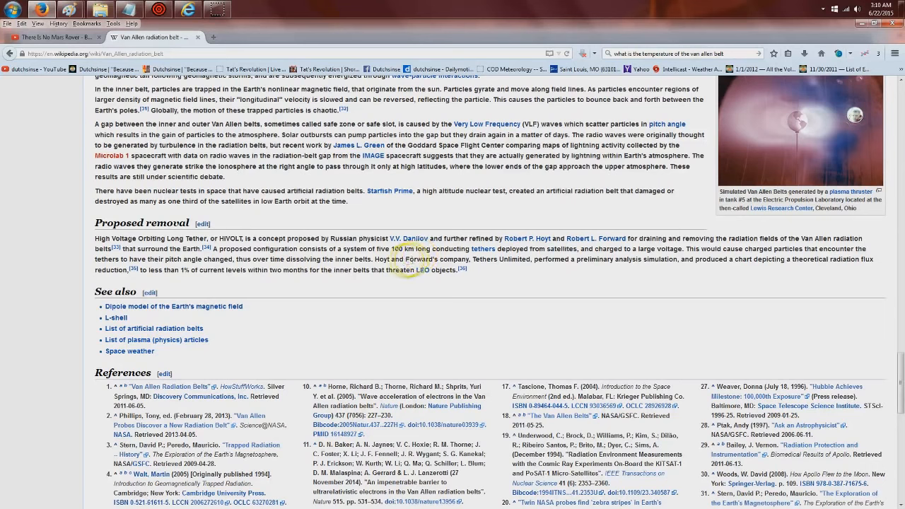
{"action": "mouse_move", "coordinate": [501, 260]}
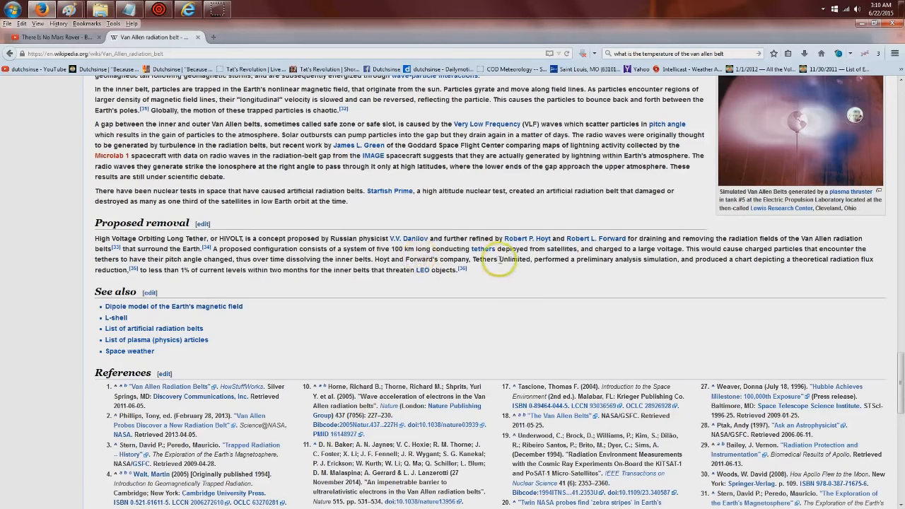
{"action": "mouse_move", "coordinate": [606, 274]}
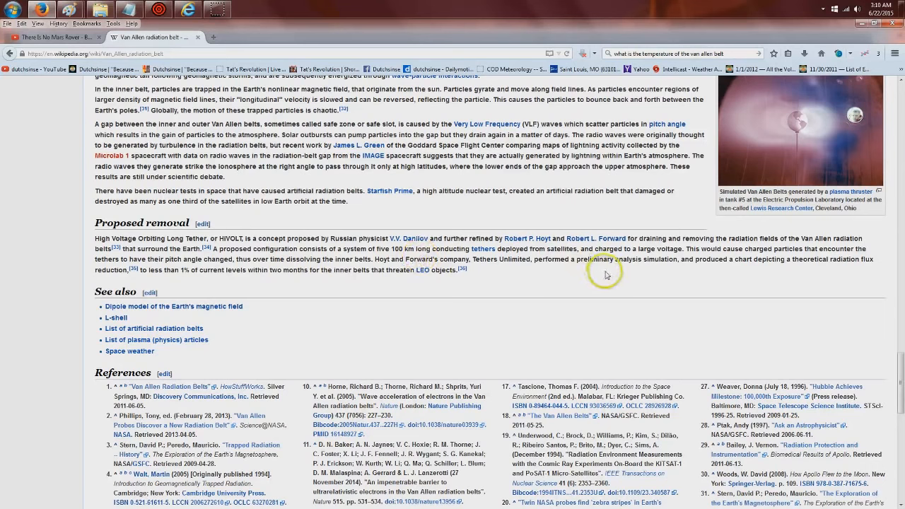
{"action": "mouse_move", "coordinate": [716, 280]}
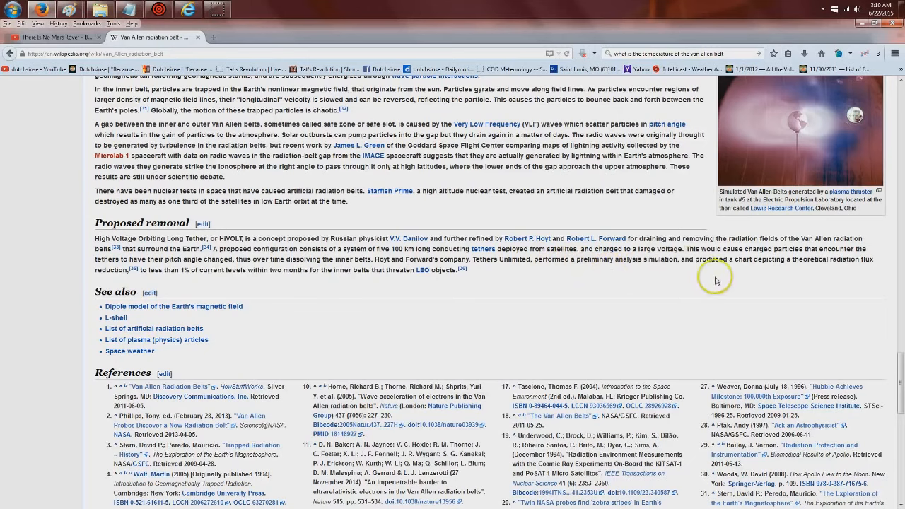
{"action": "mouse_move", "coordinate": [790, 273]}
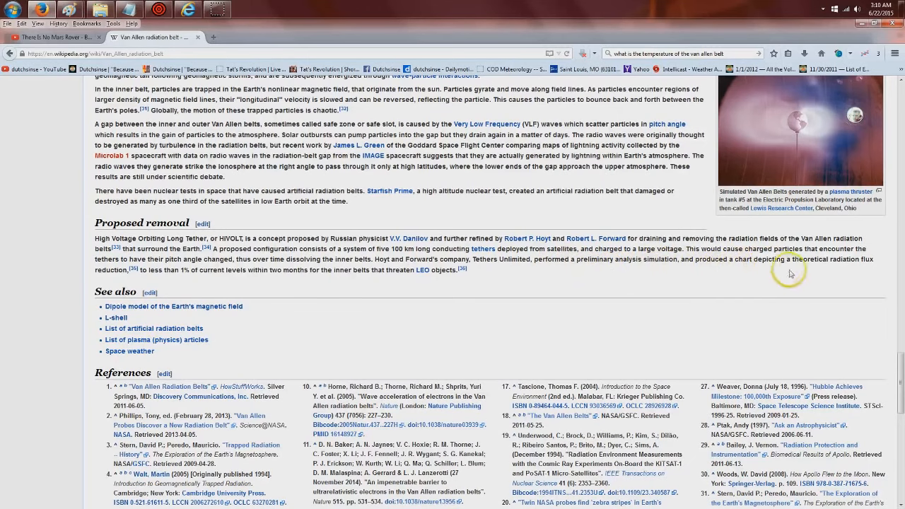
{"action": "mouse_move", "coordinate": [240, 248]}
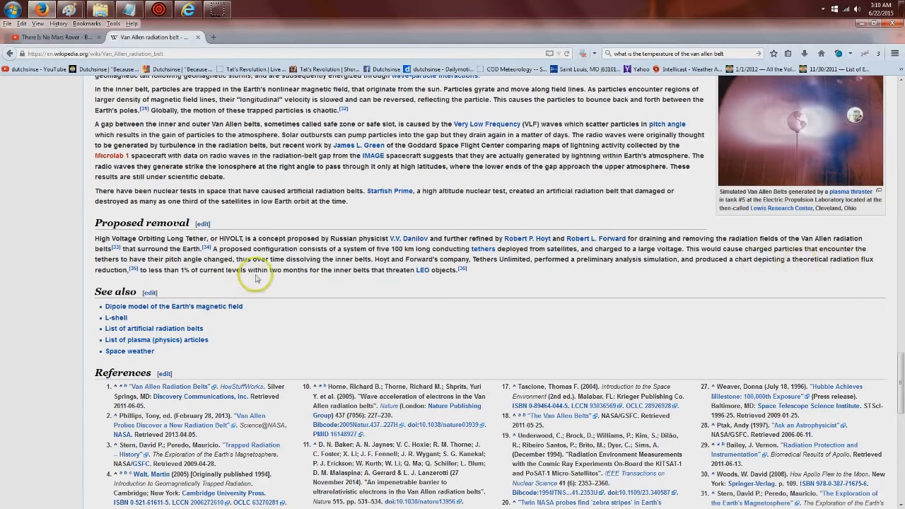
{"action": "mouse_move", "coordinate": [319, 263]}
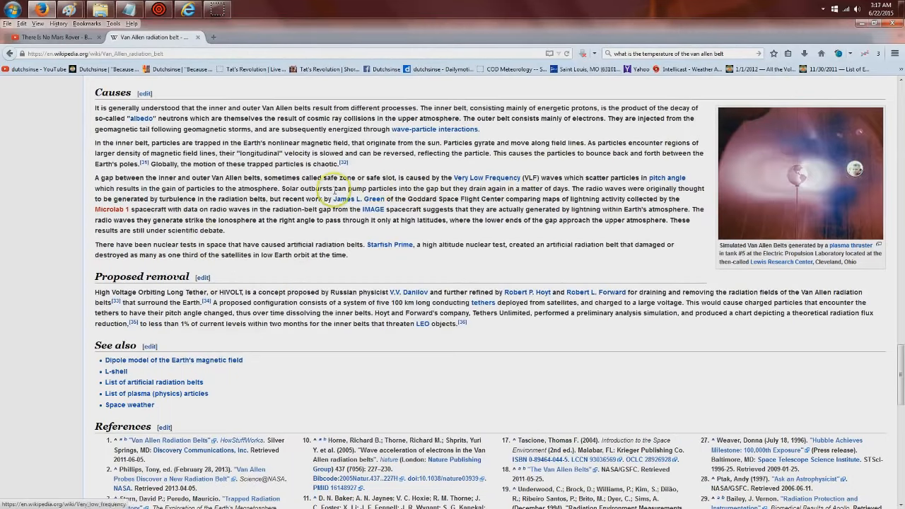
{"action": "mouse_move", "coordinate": [280, 366]}
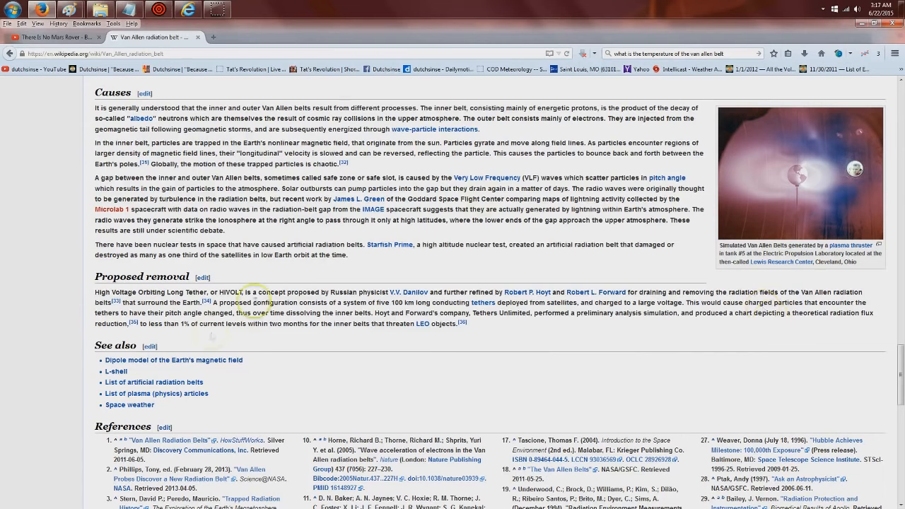
{"action": "mouse_move", "coordinate": [454, 354]}
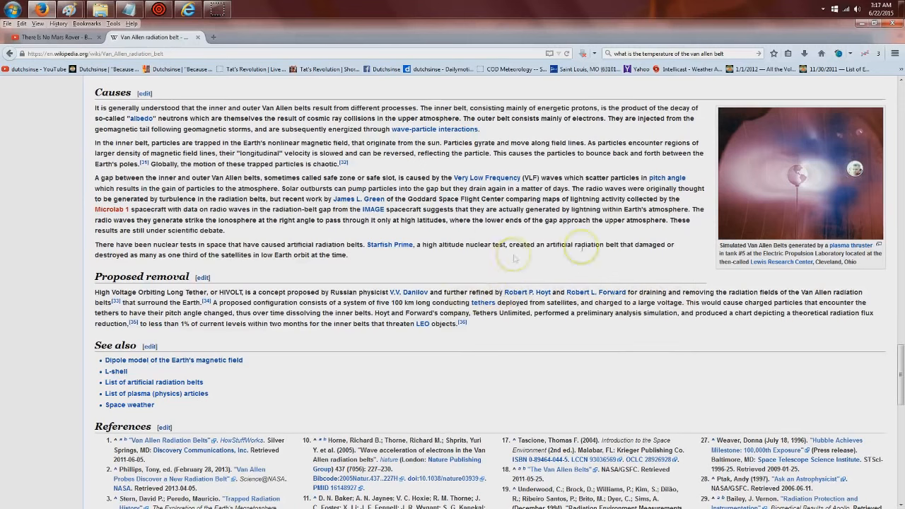
{"action": "mouse_move", "coordinate": [569, 357]}
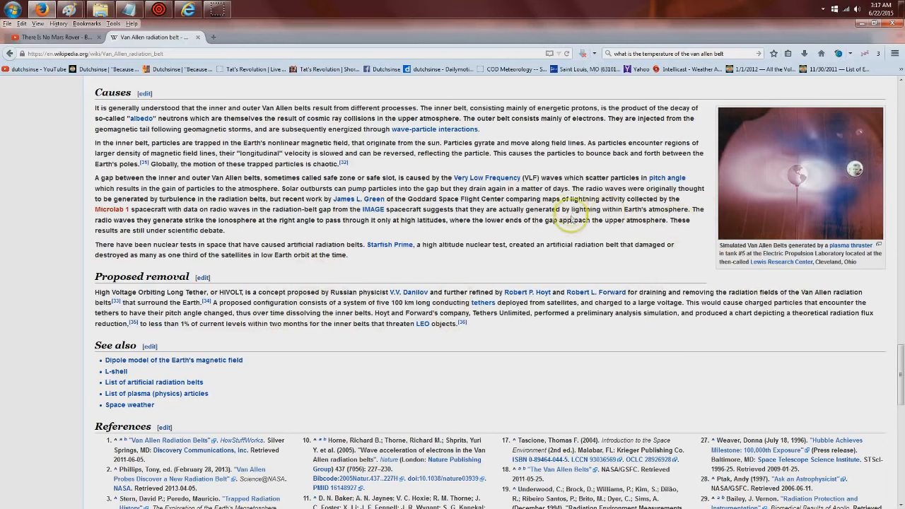
{"action": "mouse_move", "coordinate": [403, 424]}
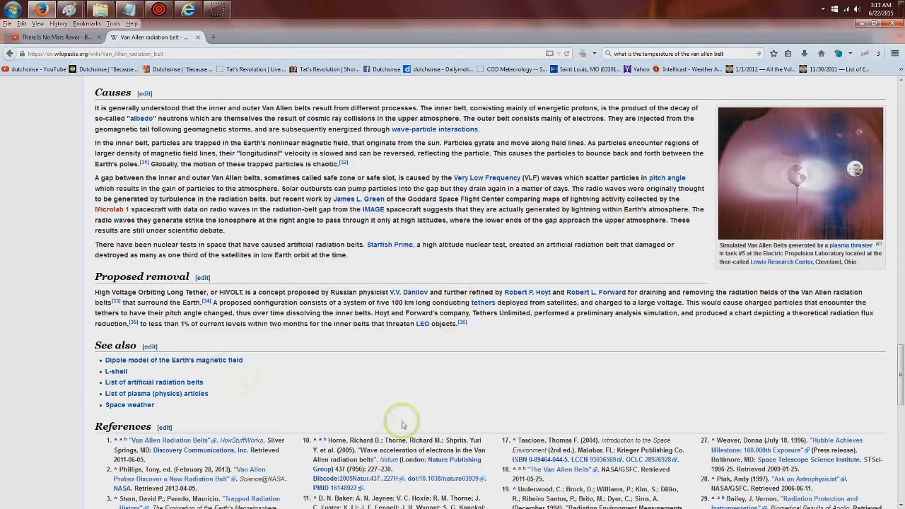
{"action": "mouse_move", "coordinate": [739, 373]}
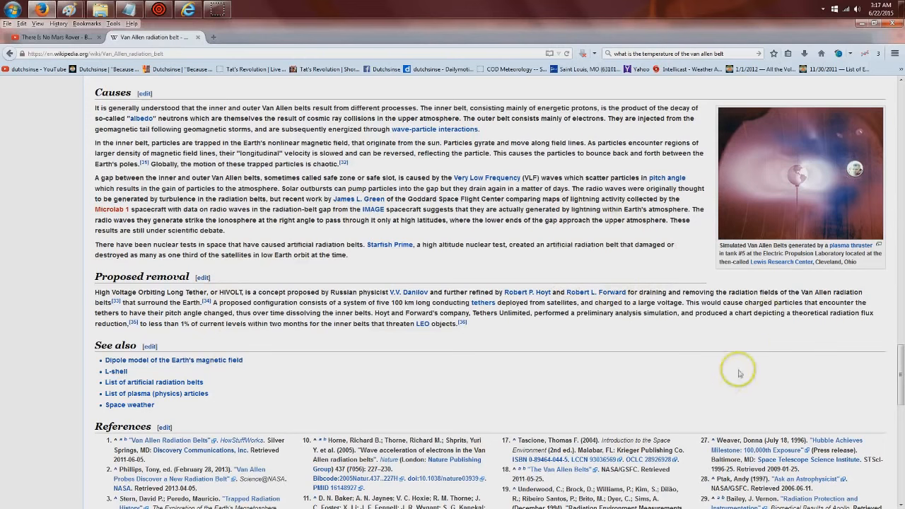
{"action": "mouse_move", "coordinate": [38, 415]}
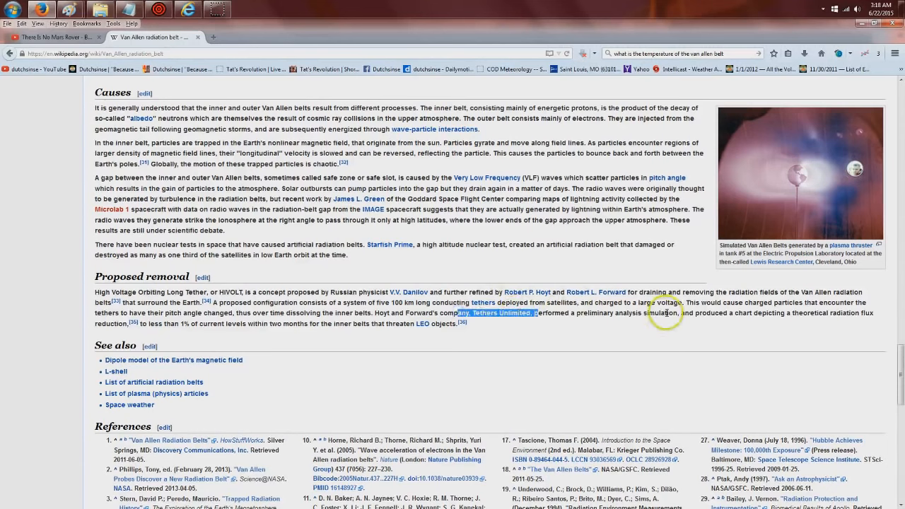
{"action": "mouse_move", "coordinate": [732, 400]}
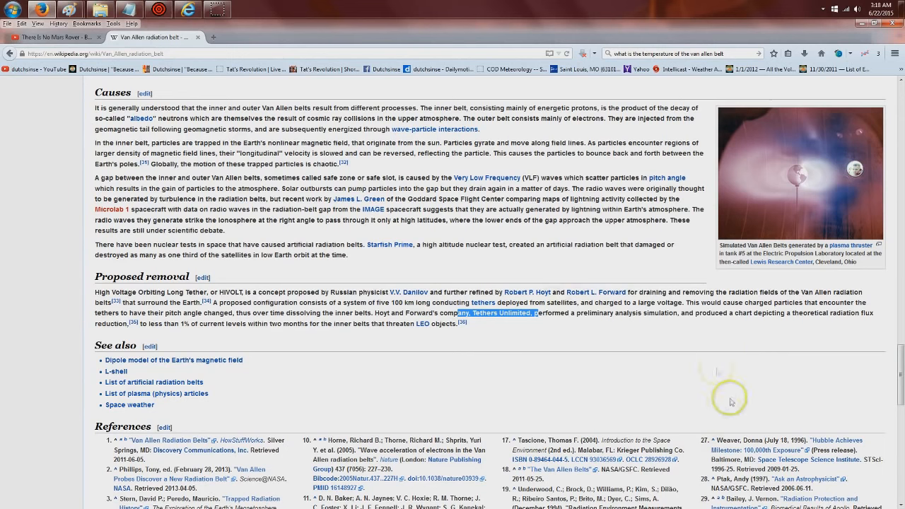
{"action": "mouse_move", "coordinate": [653, 336]}
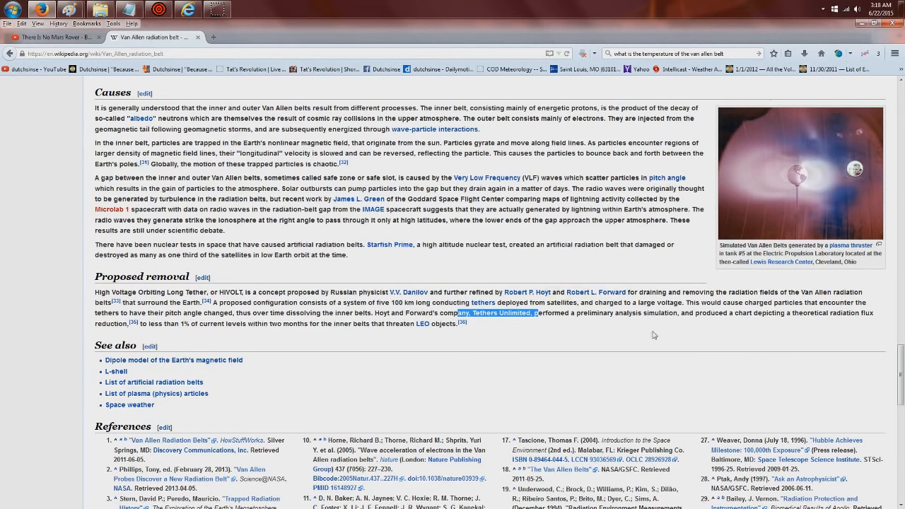
{"action": "left_click", "coordinate": [592, 338]}
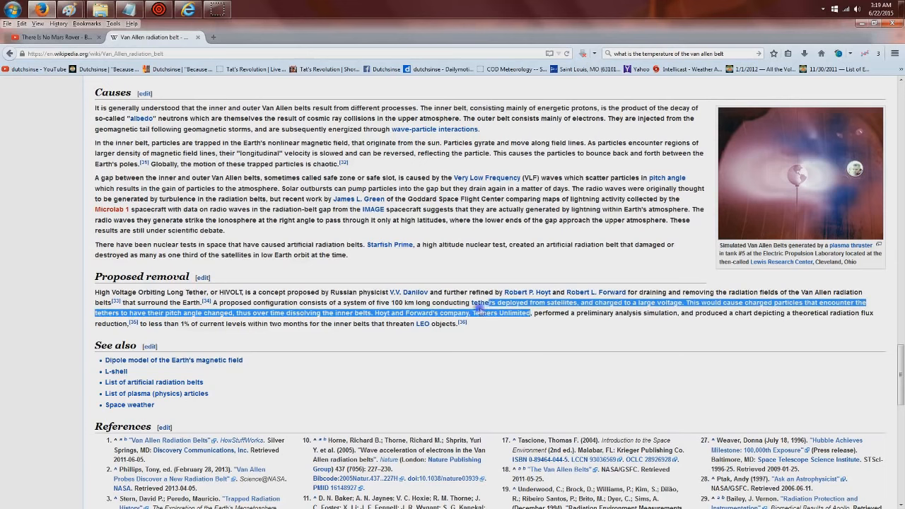
{"action": "left_click", "coordinate": [486, 333]}
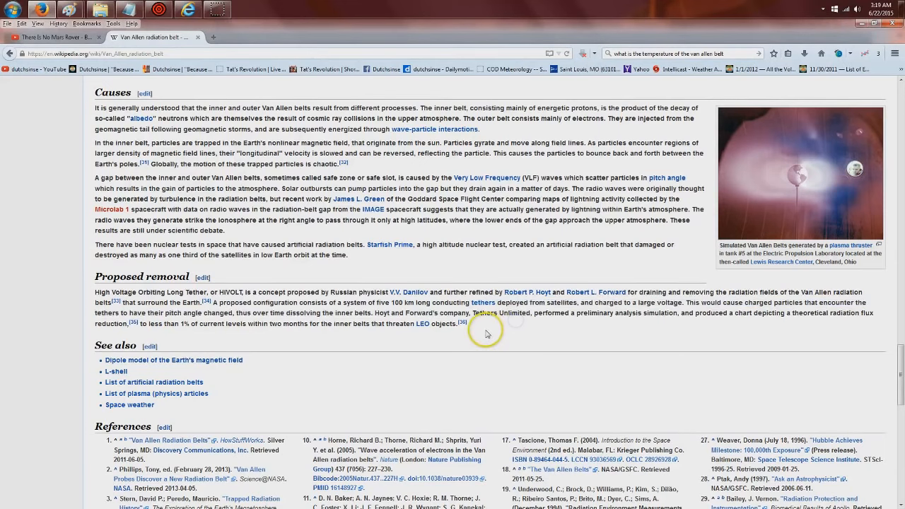